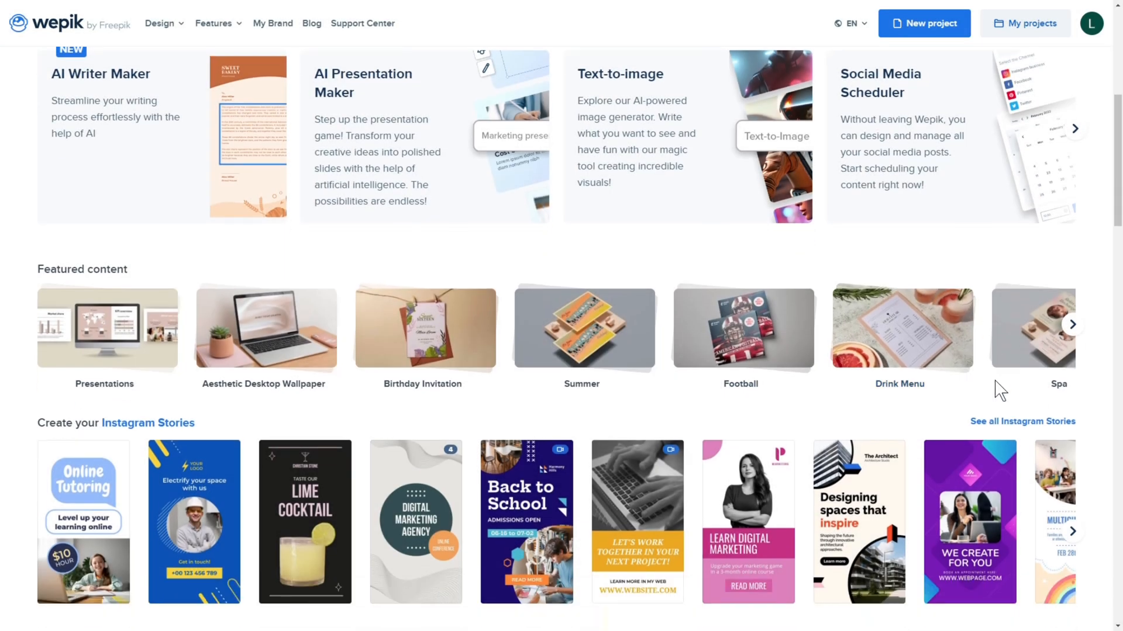
Choose the Memphis Creative marketing agency story from the Instagram Stories carousel.
{"action": "scroll", "scroll_direction": "down", "scroll_amount": 3}
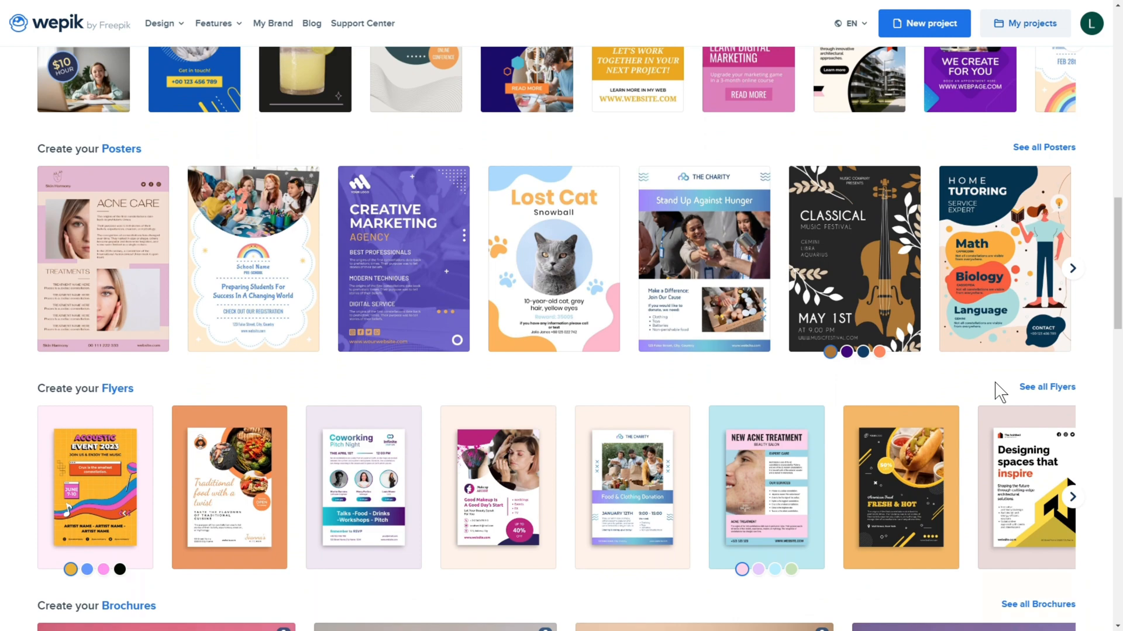
{"action": "scroll", "scroll_direction": "down", "scroll_amount": 3}
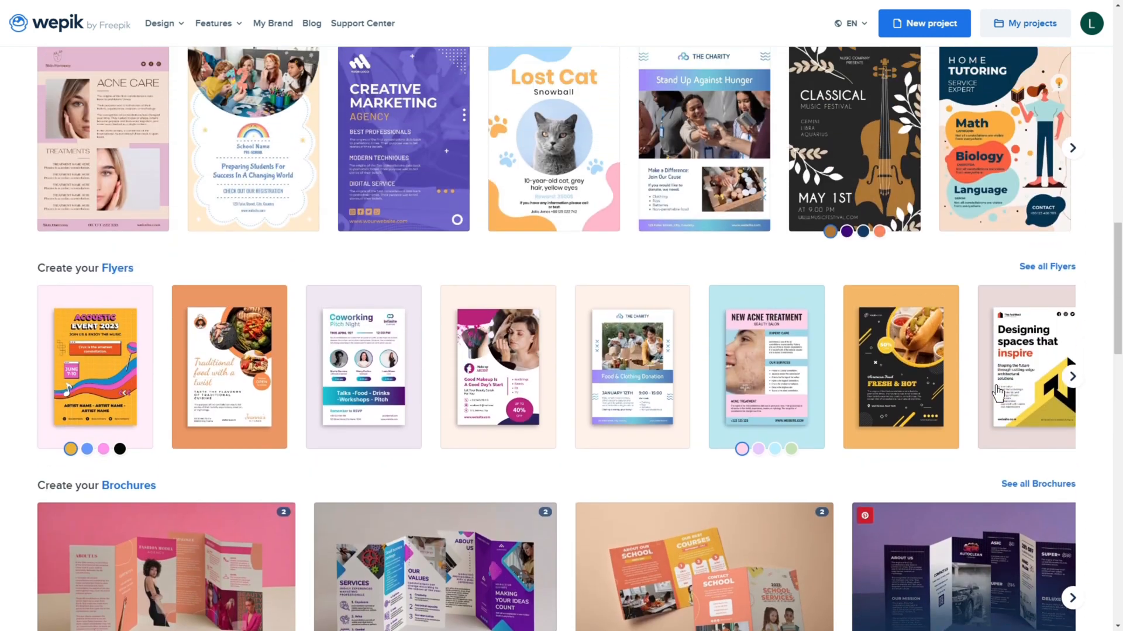
{"action": "scroll", "scroll_direction": "up", "scroll_amount": 3}
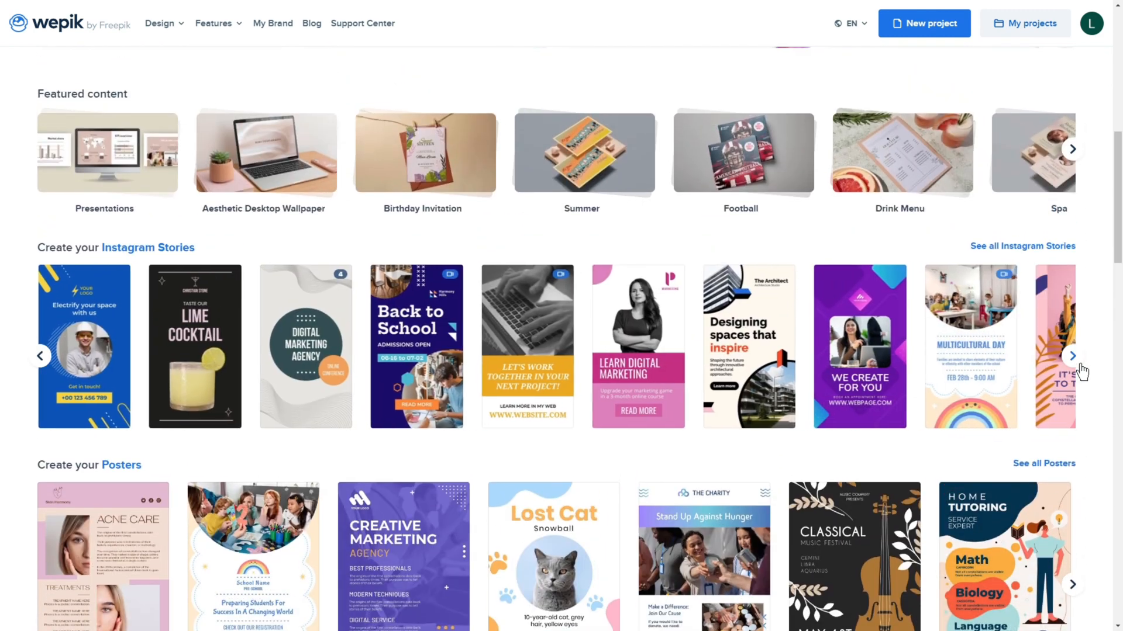
{"action": "left_click", "coordinate": [1072, 356]}
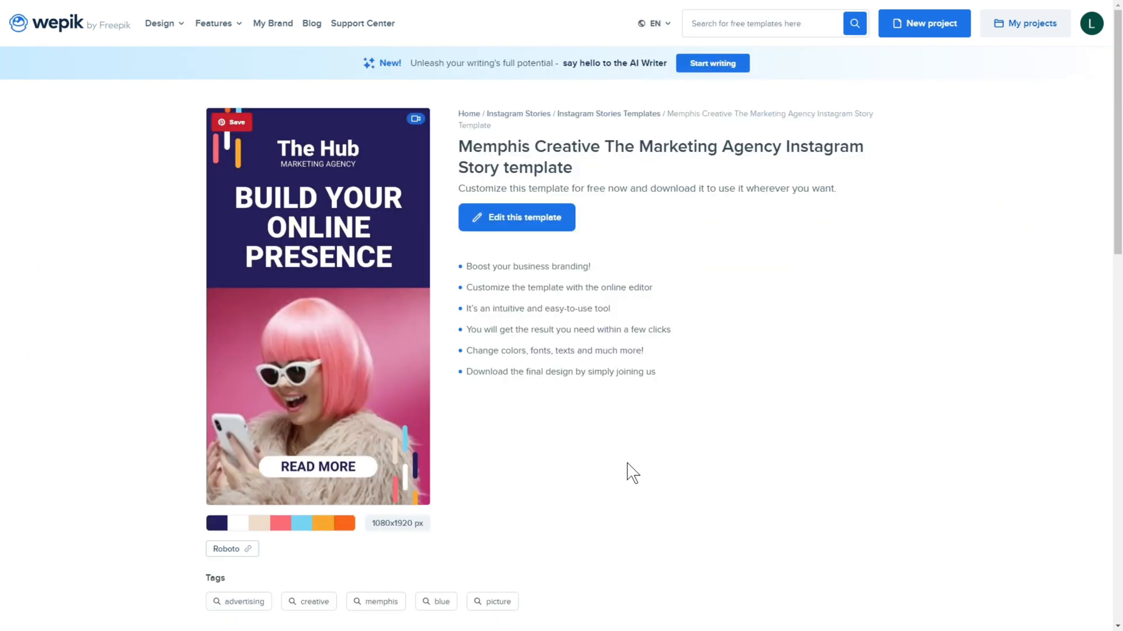
{"action": "mouse_move", "coordinate": [538, 234]}
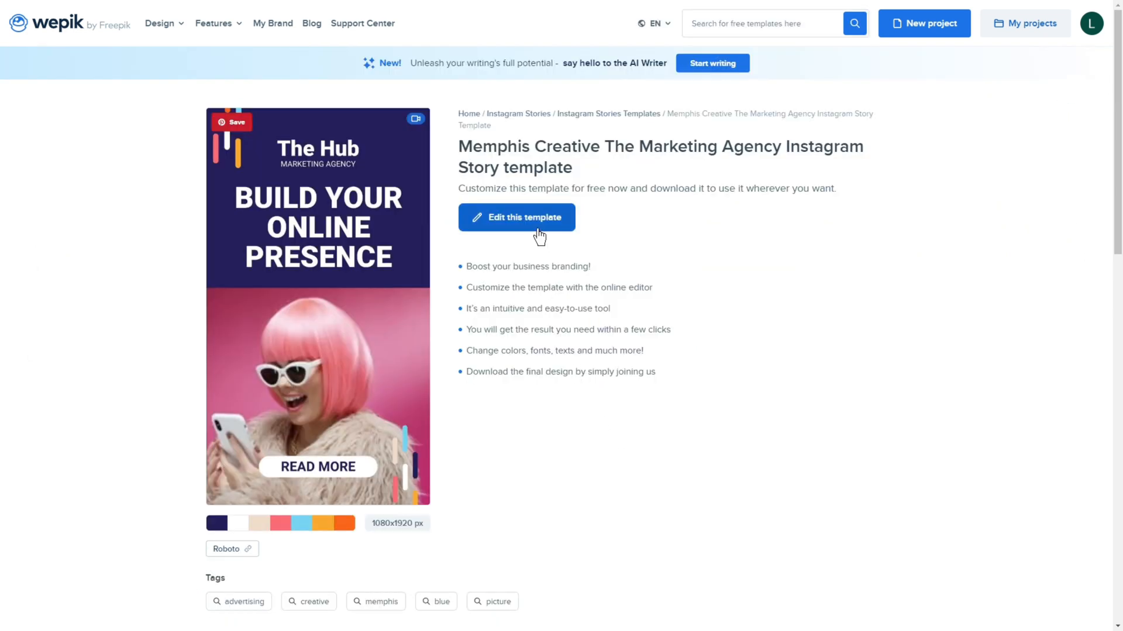
Load The Hub marketing agency story template into the editor via 'Edit this template'.
{"action": "left_click", "coordinate": [517, 217]}
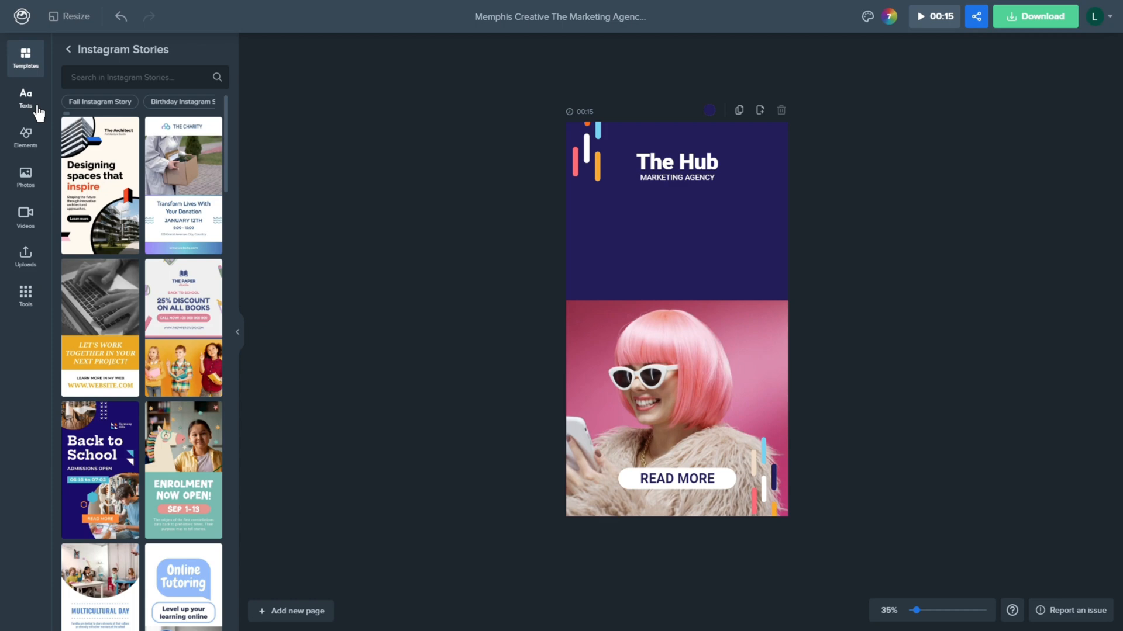
Show all Social Media text combinations from the Texts panel.
{"action": "left_click", "coordinate": [25, 98]}
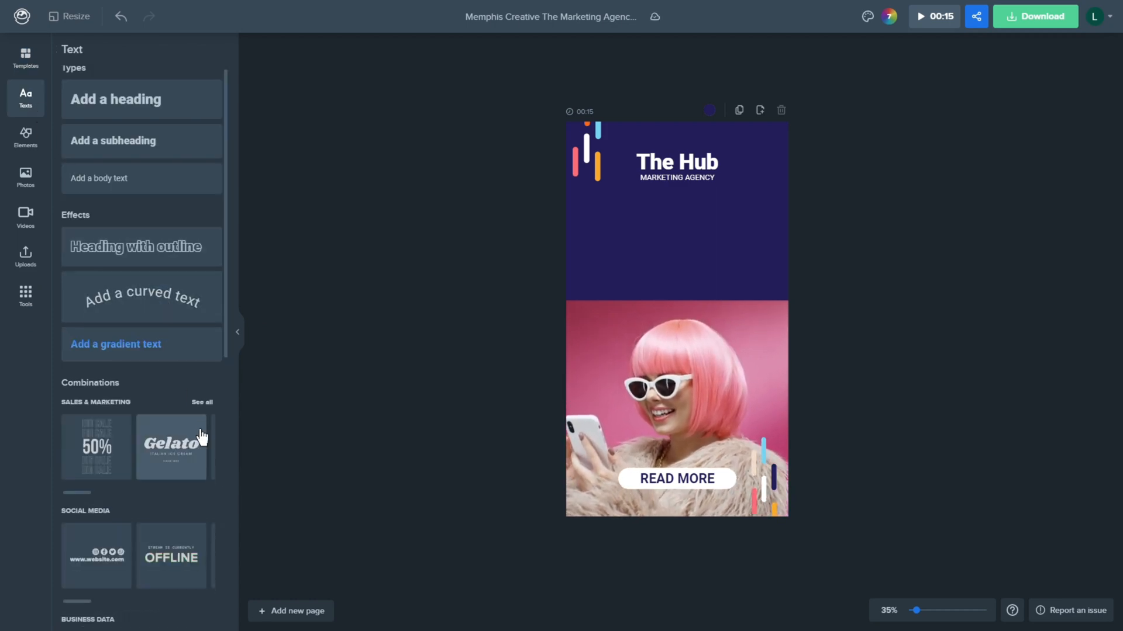
{"action": "scroll", "scroll_direction": "down", "scroll_amount": 3}
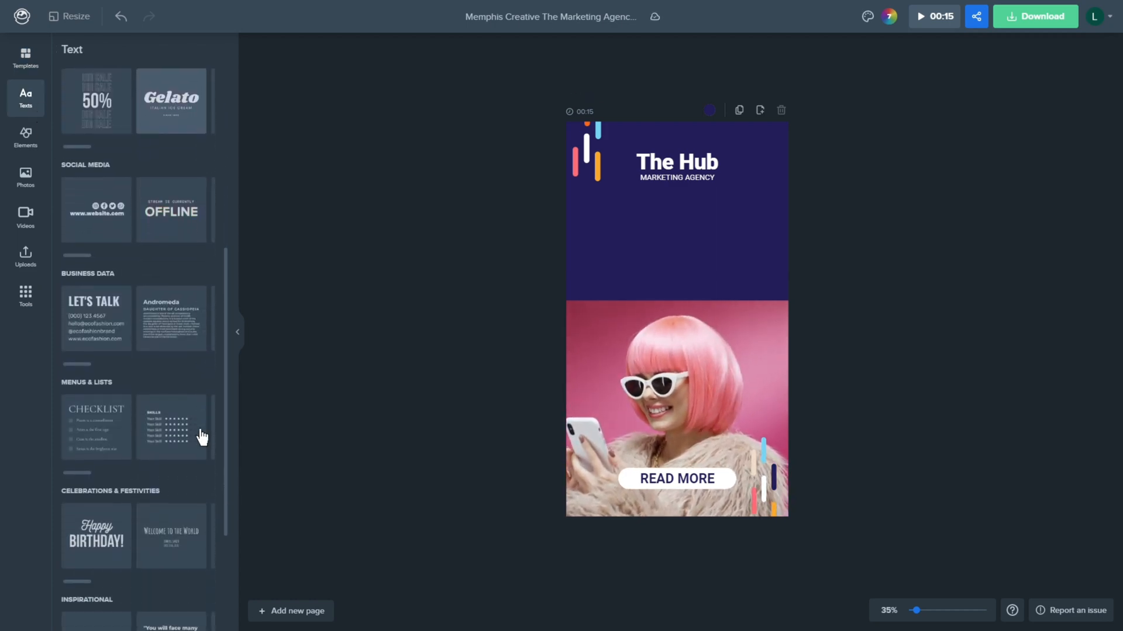
{"action": "scroll", "scroll_direction": "up", "scroll_amount": 3}
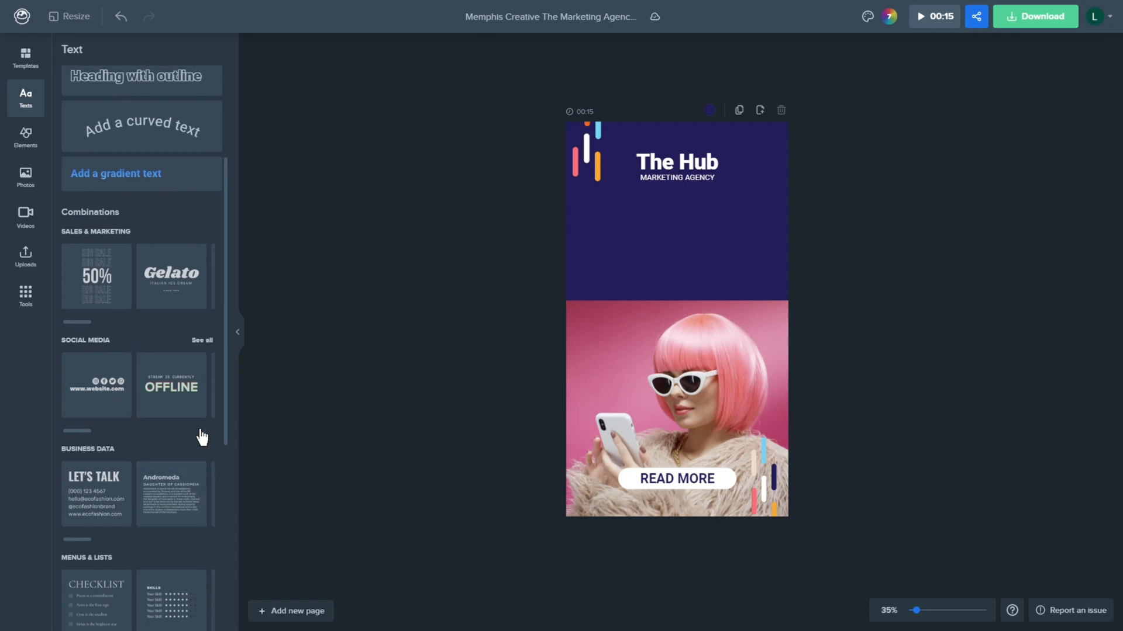
{"action": "scroll", "scroll_direction": "up", "scroll_amount": 3}
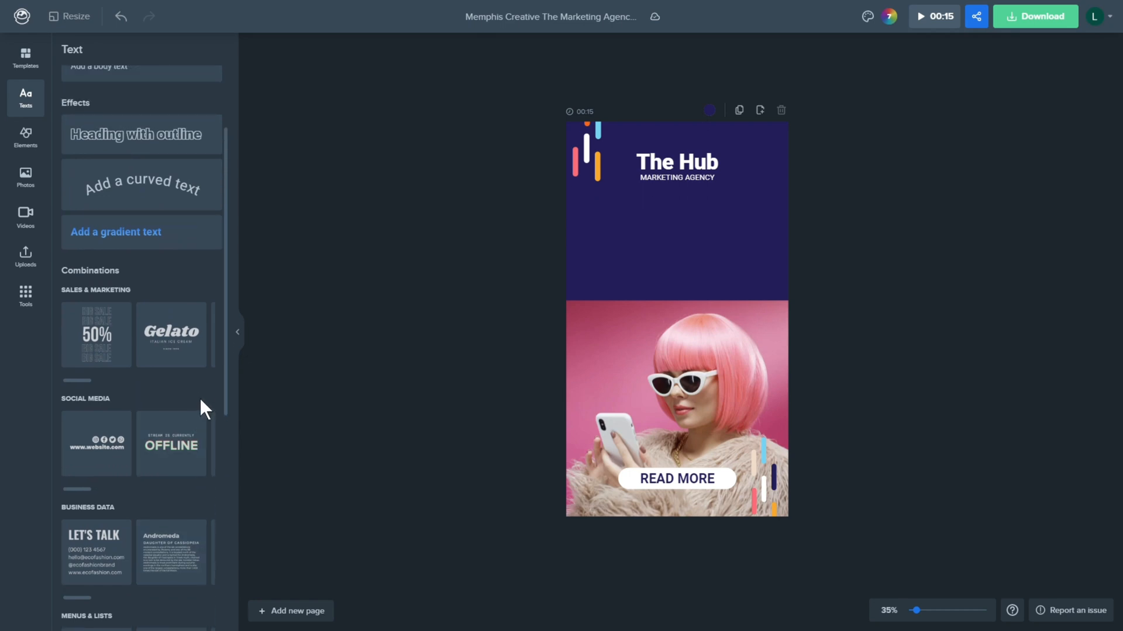
{"action": "mouse_move", "coordinate": [202, 399]}
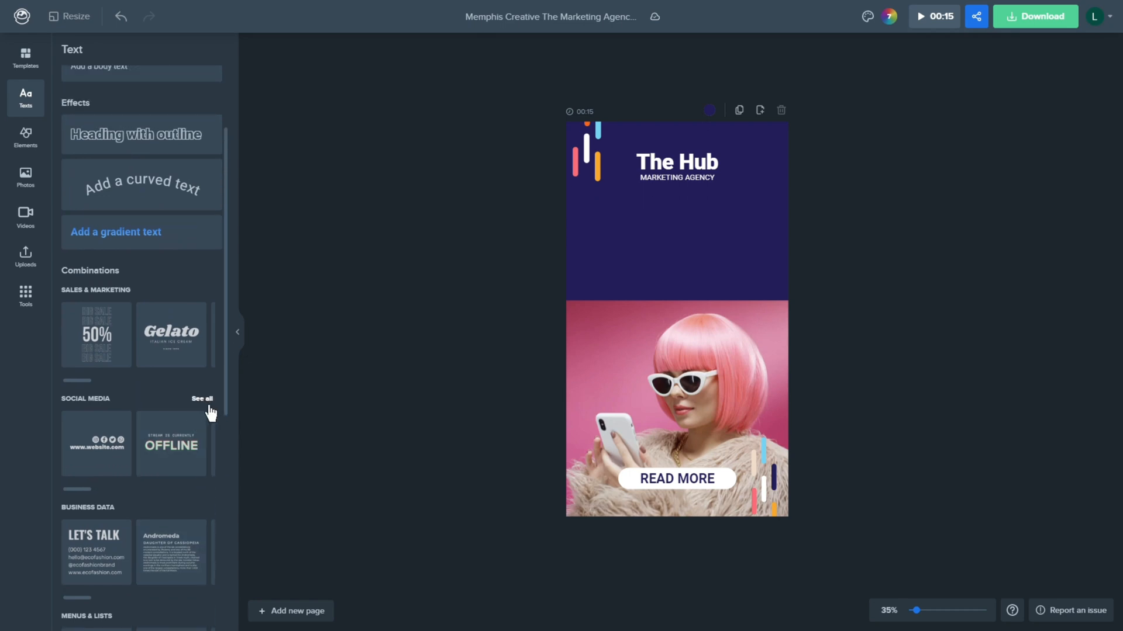
{"action": "left_click", "coordinate": [203, 398]}
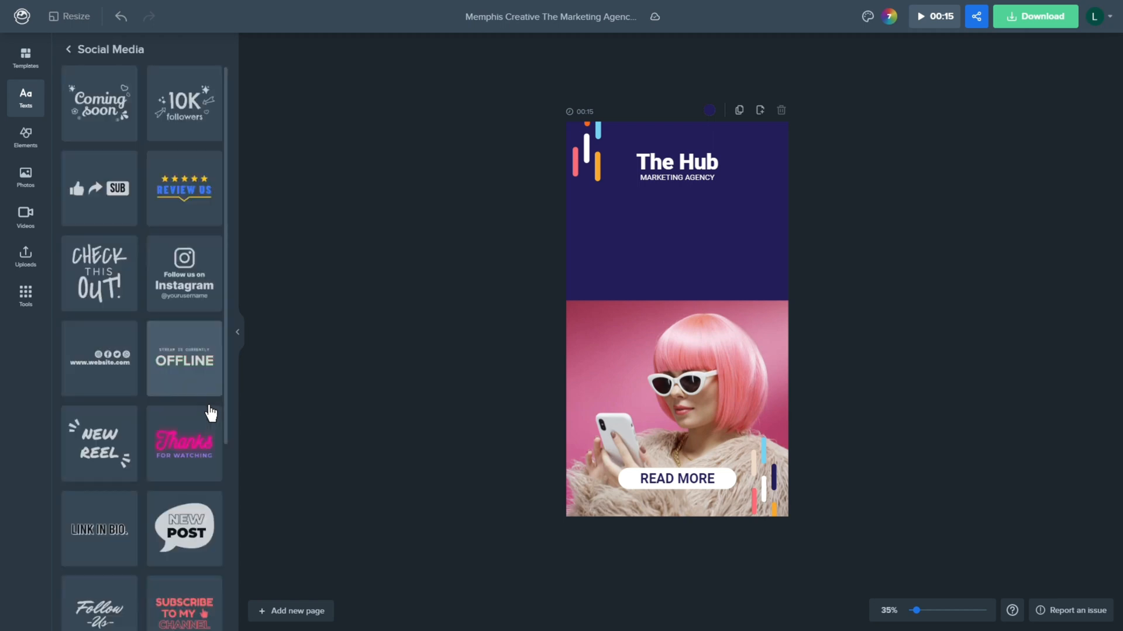
{"action": "mouse_move", "coordinate": [117, 147]}
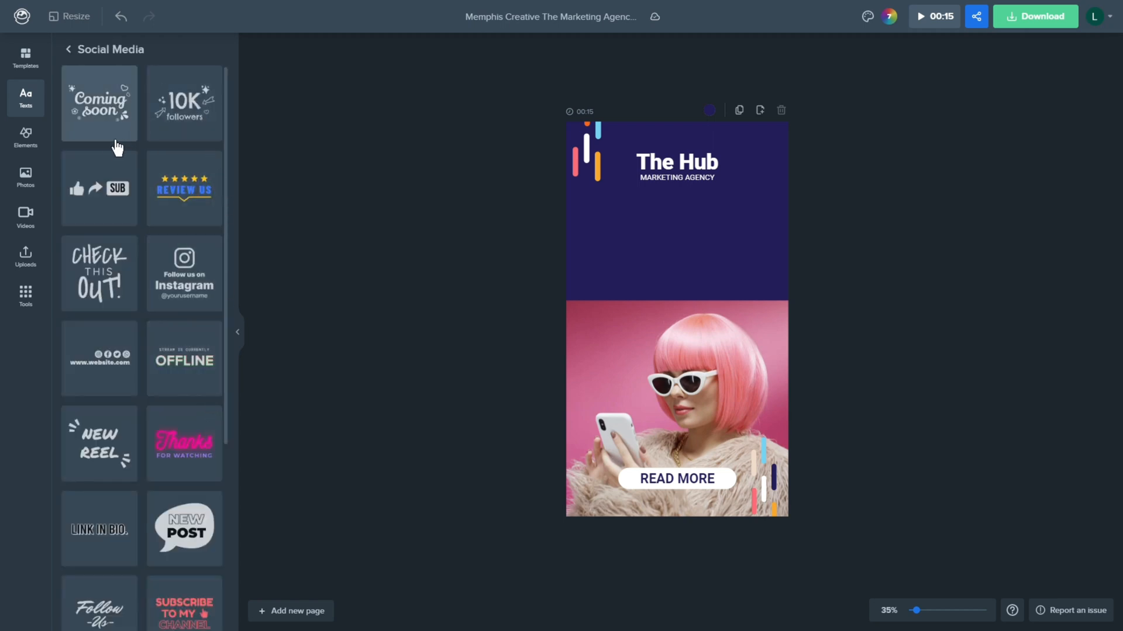
Insert the 'Follow us on Instagram' combination onto the story's dark blue top section.
{"action": "scroll", "scroll_direction": "down", "scroll_amount": 3}
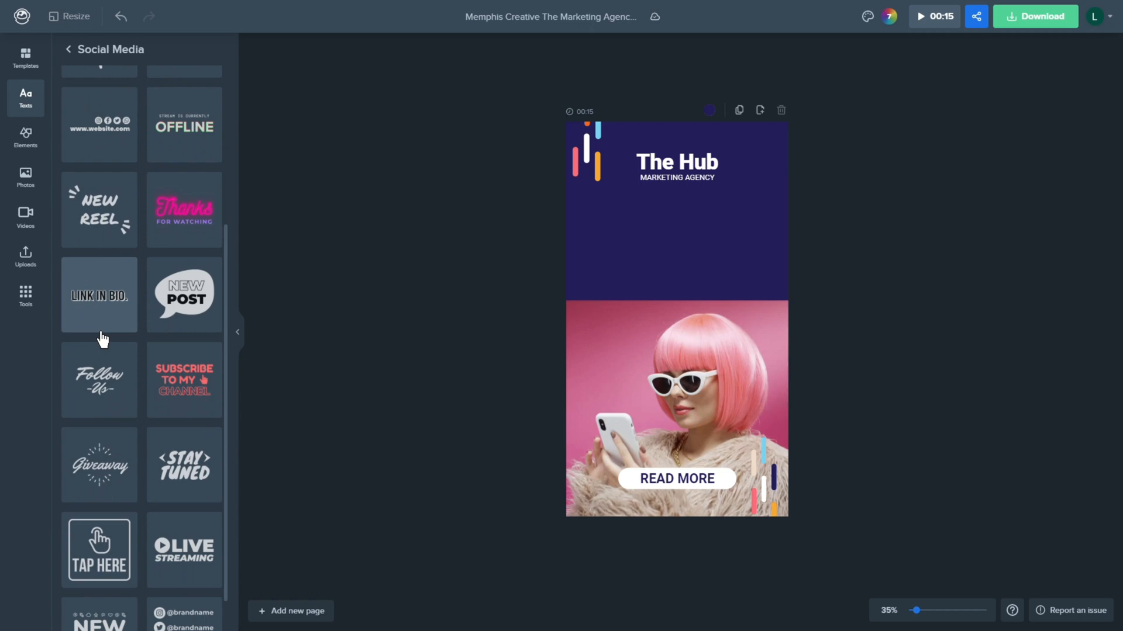
{"action": "scroll", "scroll_direction": "up", "scroll_amount": 3}
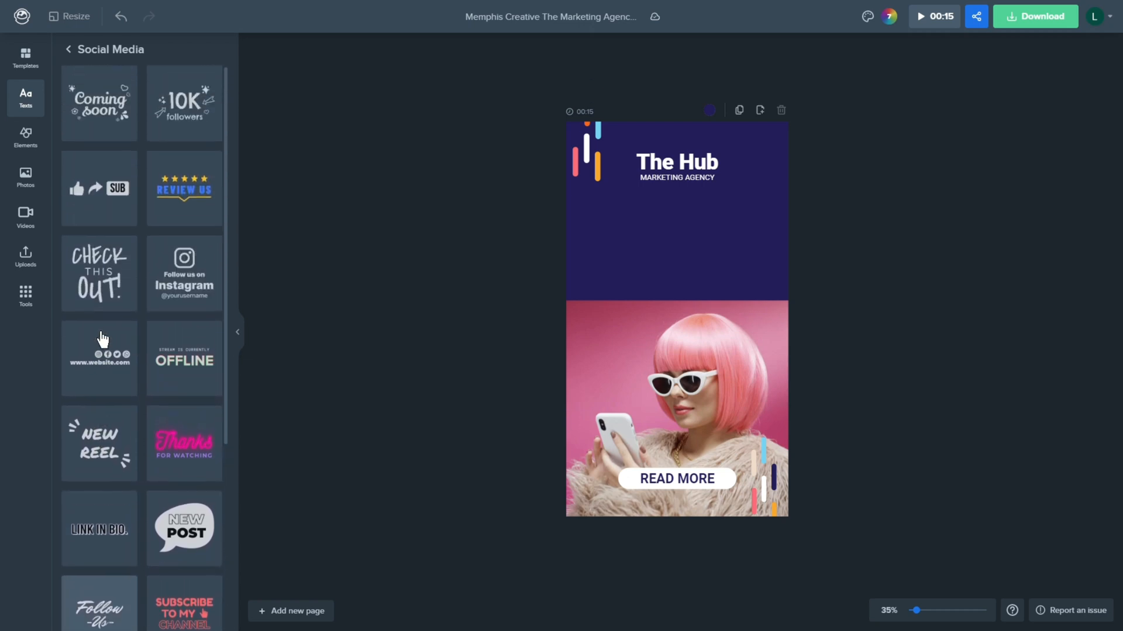
{"action": "mouse_move", "coordinate": [185, 274]}
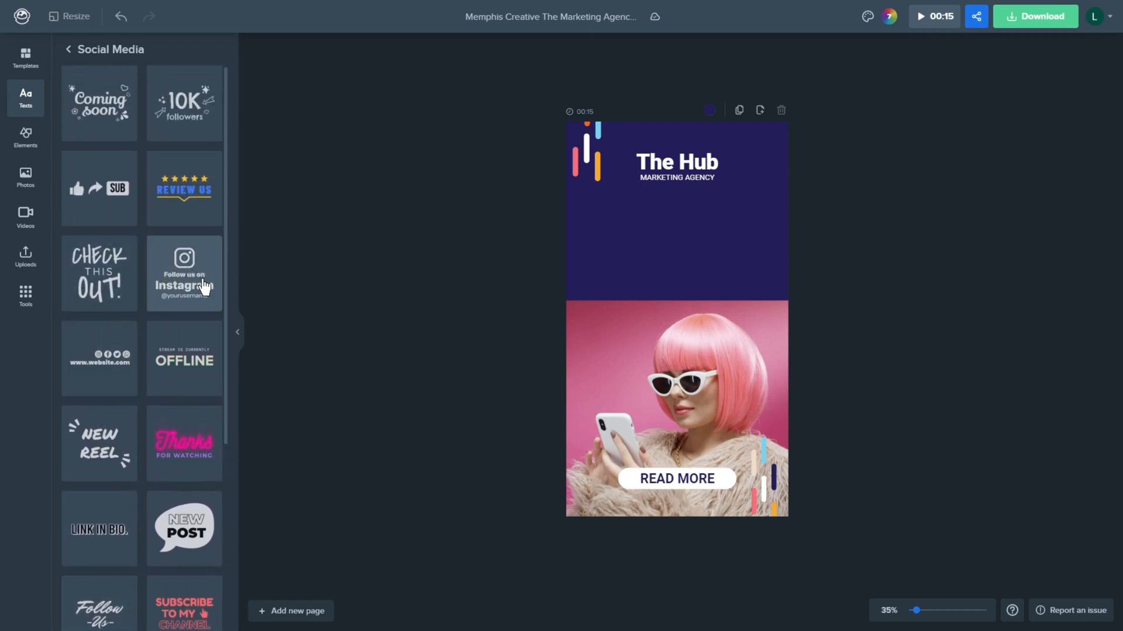
{"action": "left_click", "coordinate": [184, 274]}
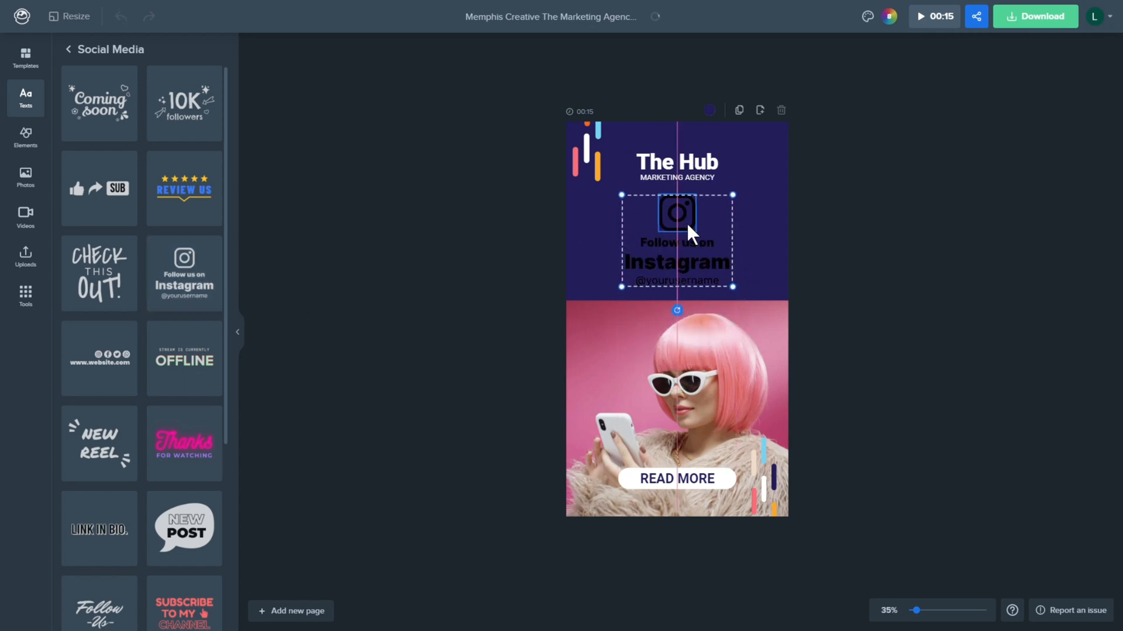
{"action": "left_click", "coordinate": [676, 240]}
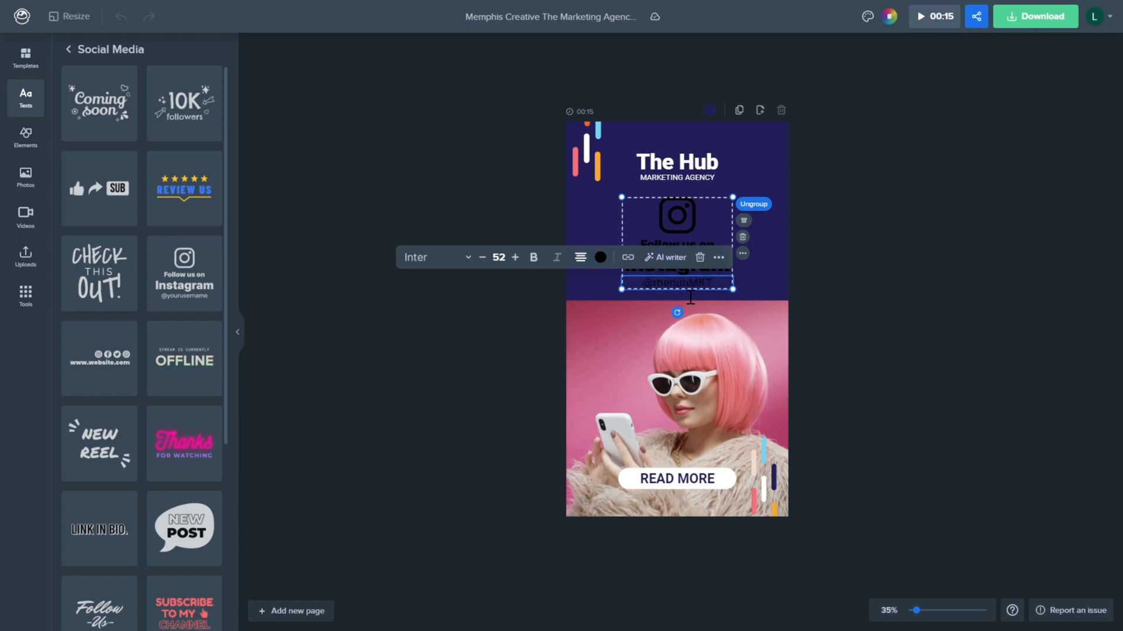
{"action": "mouse_move", "coordinate": [626, 283]}
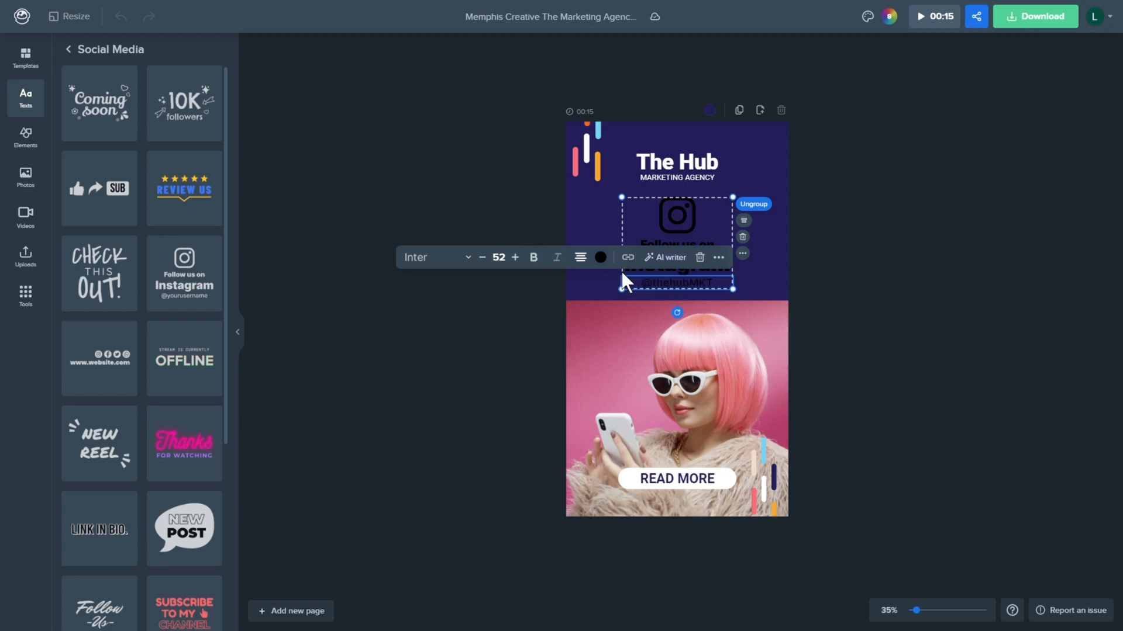
{"action": "left_click", "coordinate": [600, 257]}
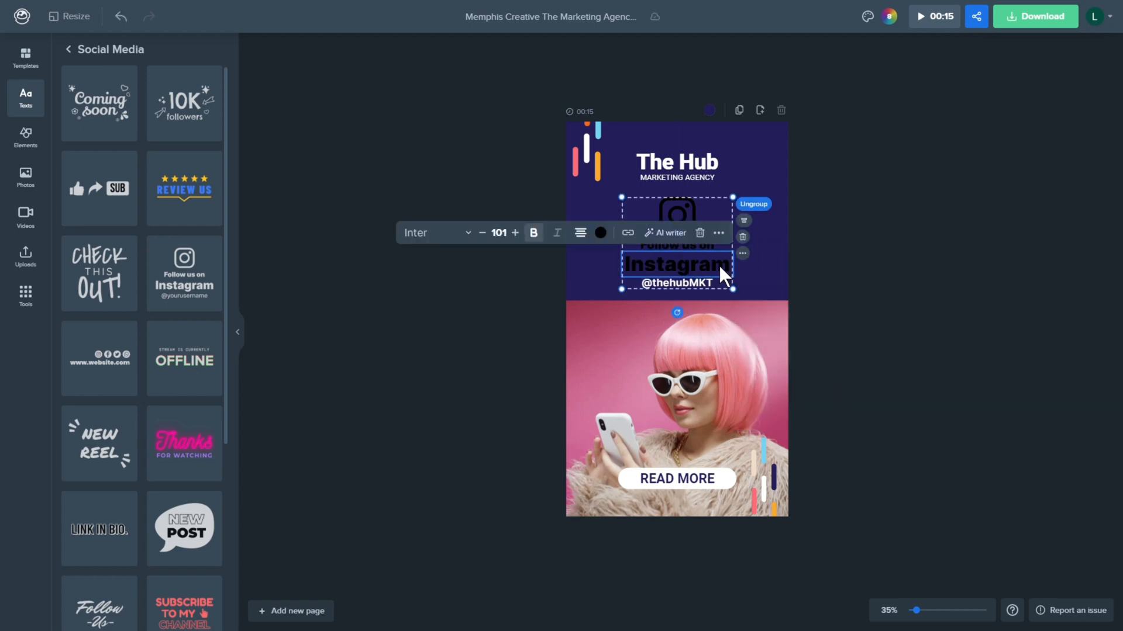
Colour the follow text pink and the Instagram logo orange.
{"action": "left_click", "coordinate": [600, 232]}
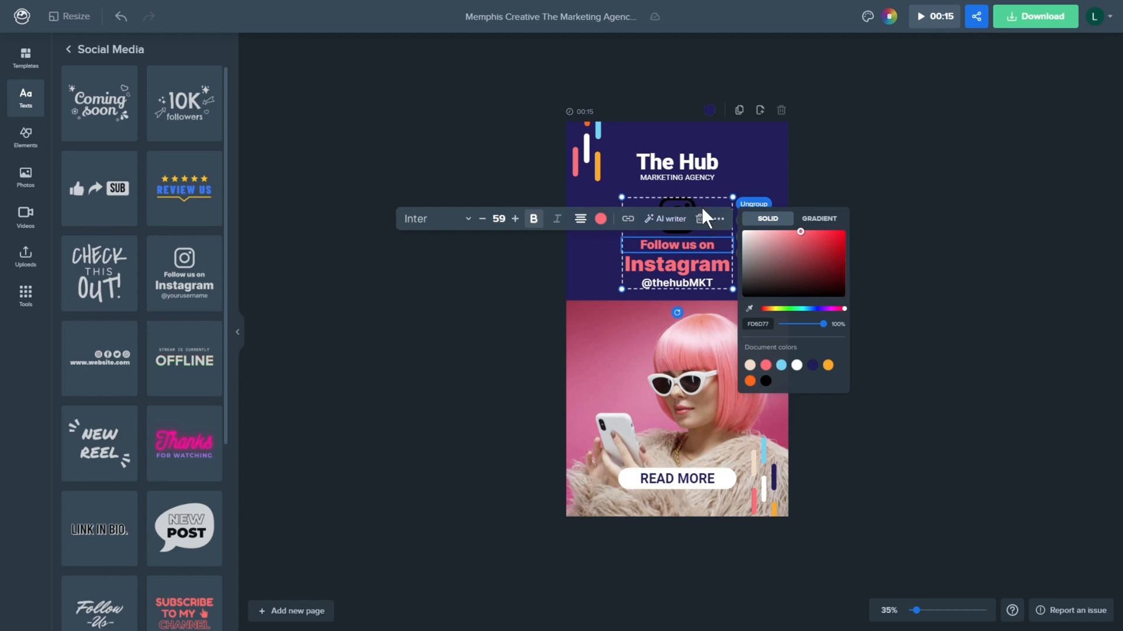
{"action": "left_click", "coordinate": [676, 215]}
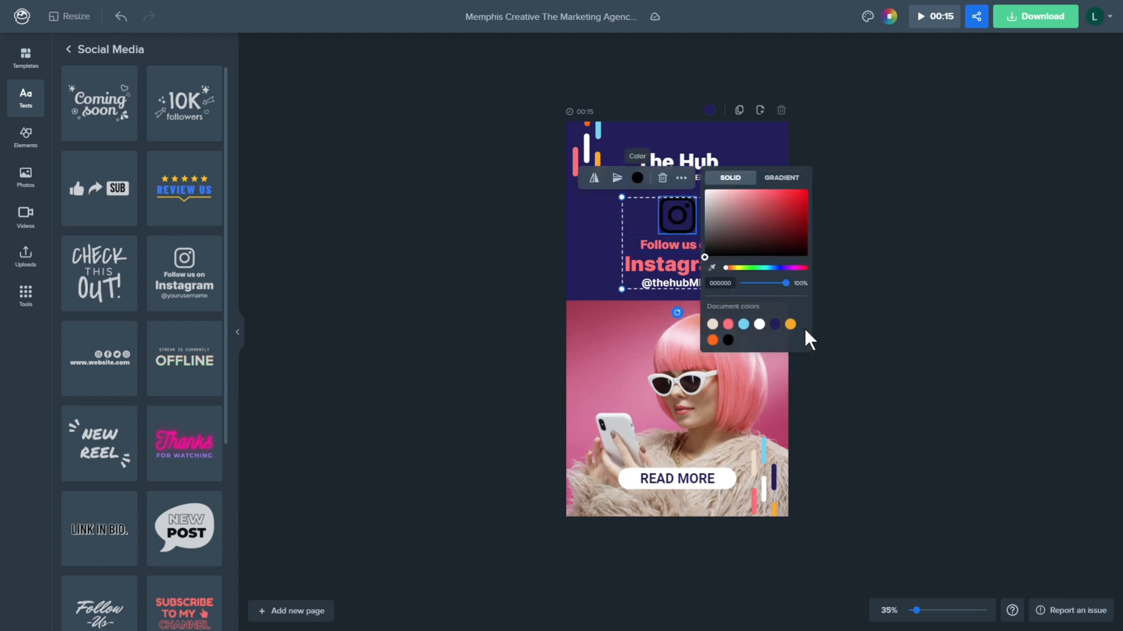
{"action": "left_click", "coordinate": [857, 291]}
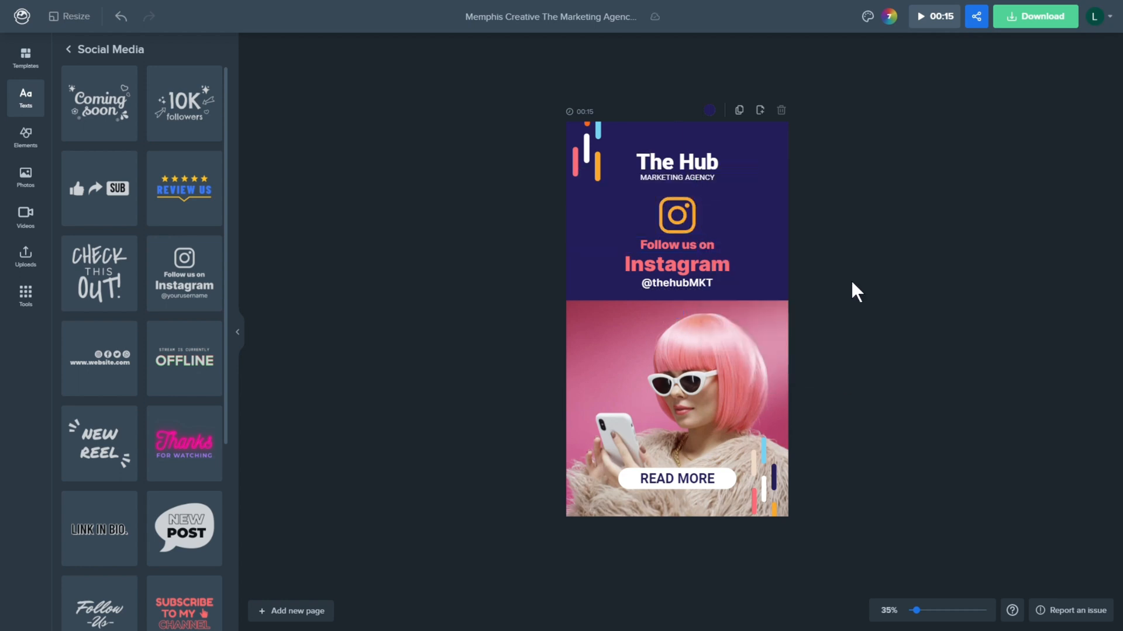
Download the finished story as an MP4 video.
{"action": "left_click", "coordinate": [1034, 16]}
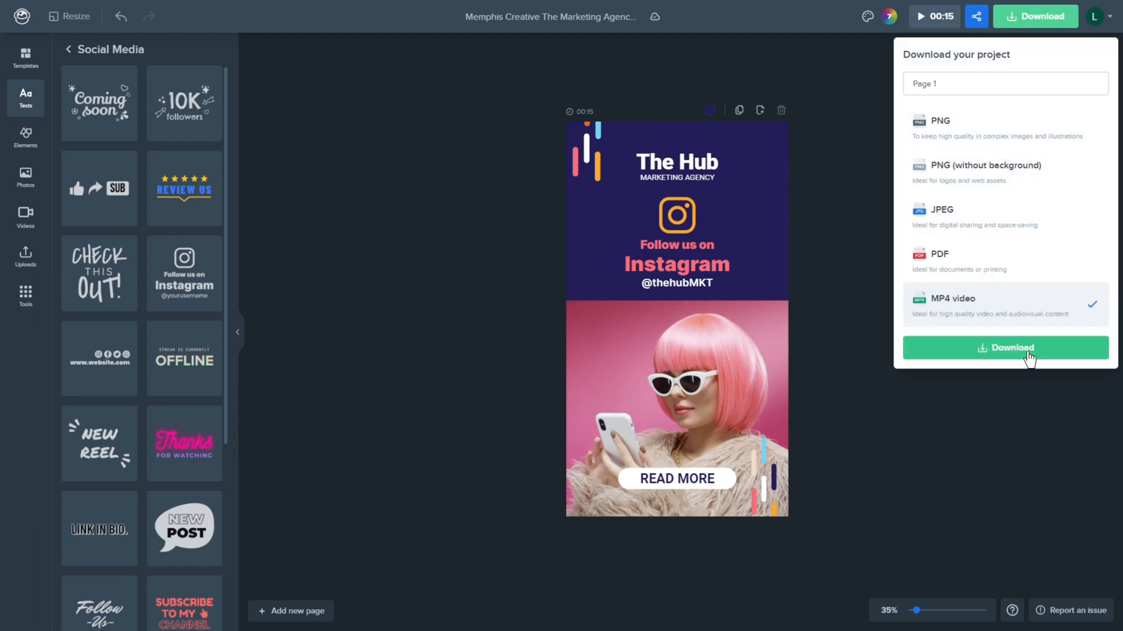
{"action": "left_click", "coordinate": [1004, 347]}
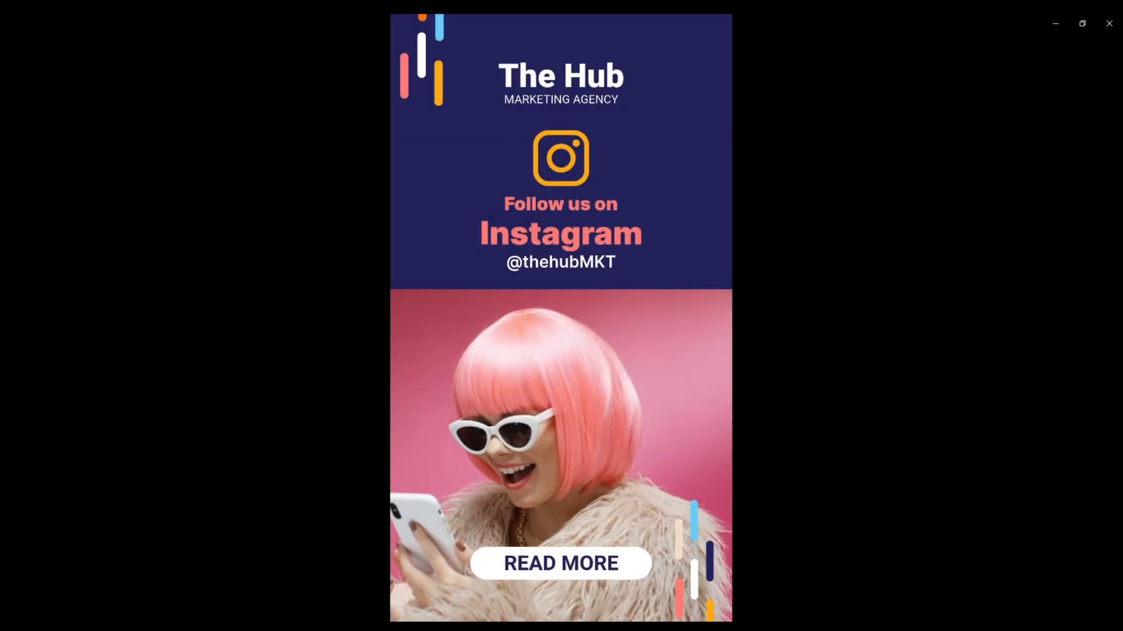